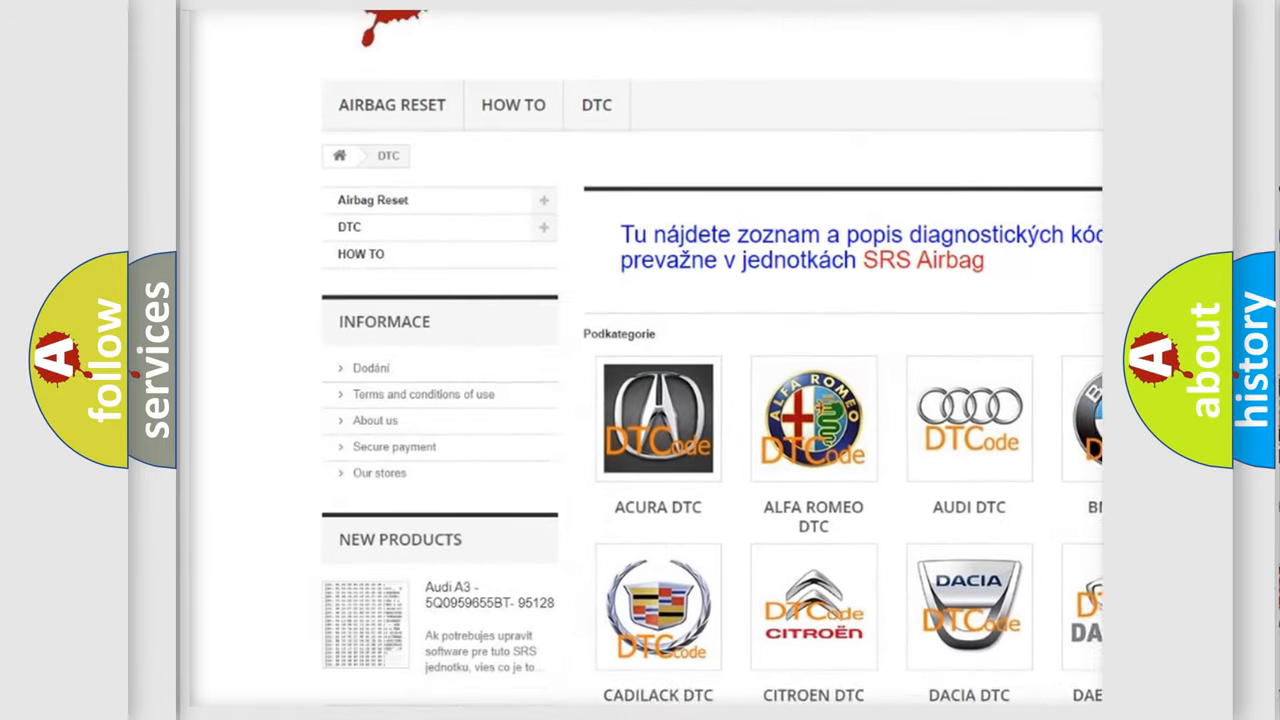
{"action": "scroll", "scroll_direction": "down", "scroll_amount": 3}
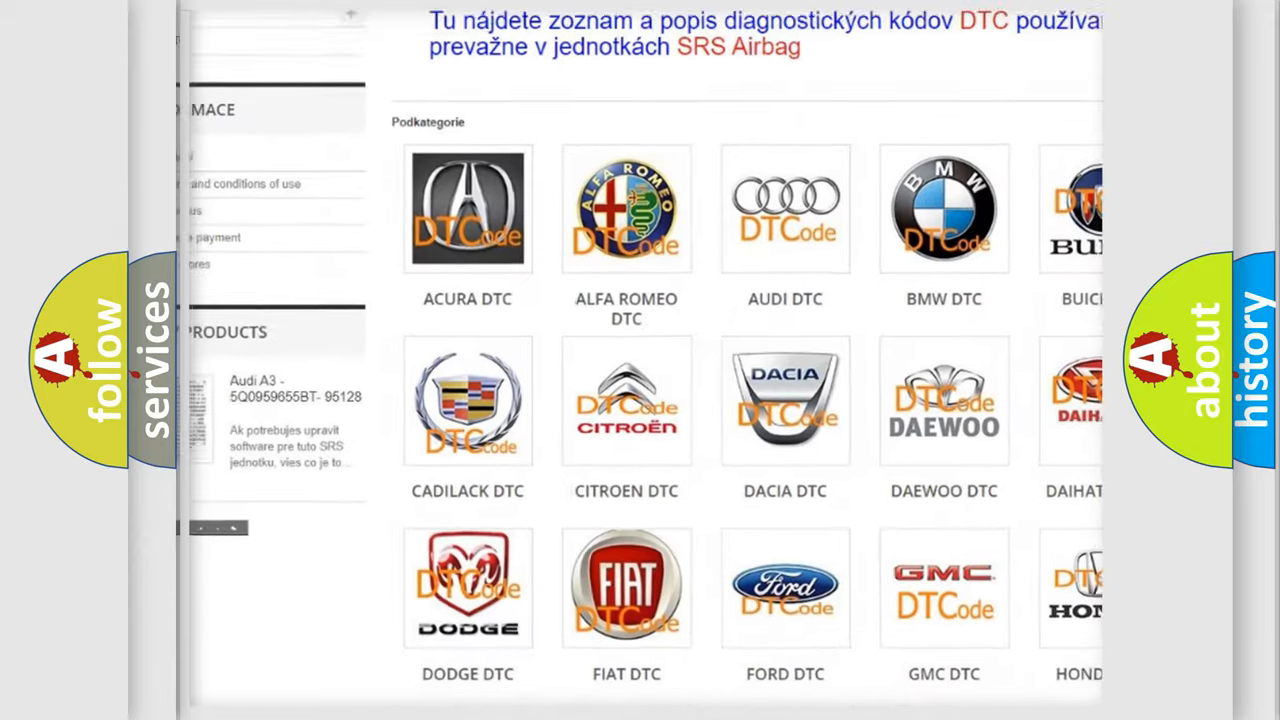